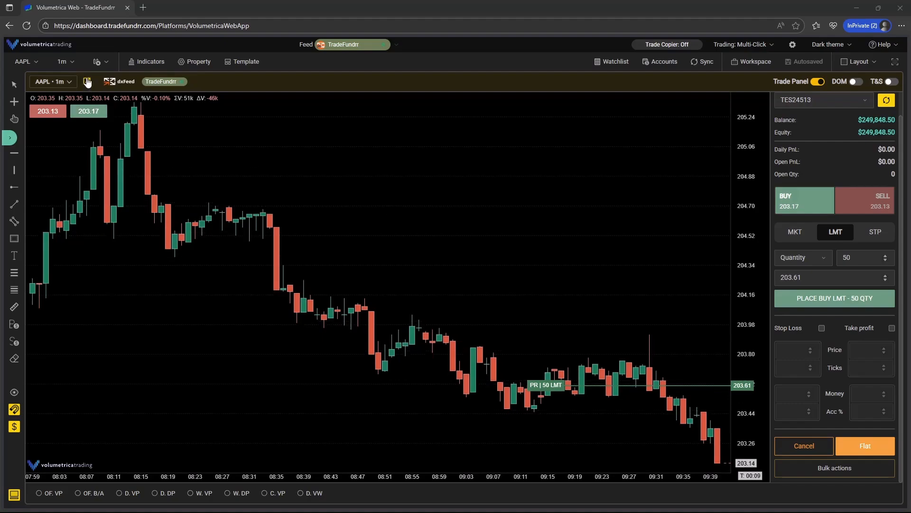
pyautogui.moveTo(86, 83)
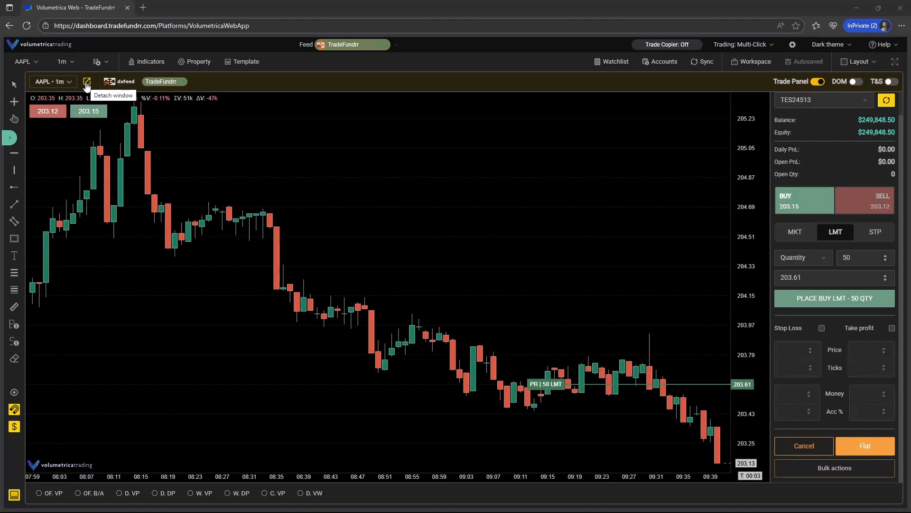
# - Open the watchlist and add GOOGL to the Favorites list by searching 'googl'
pyautogui.click(86, 80)
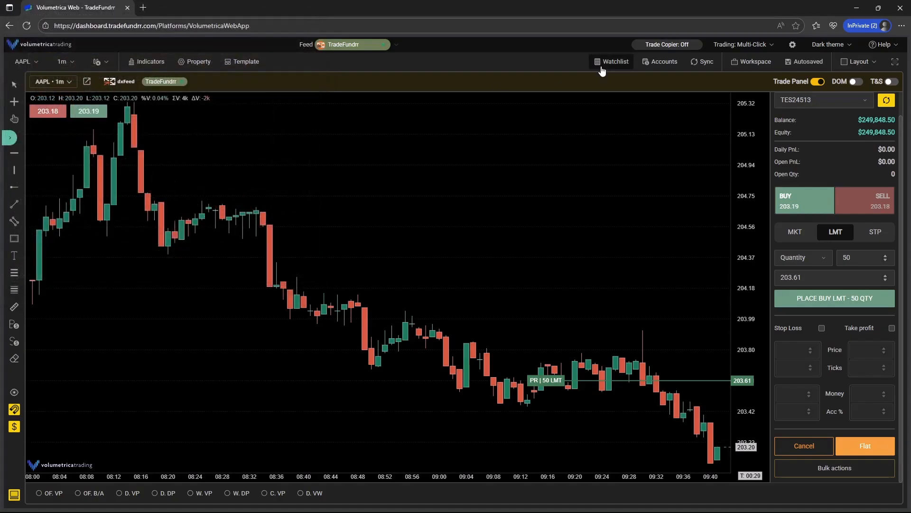
pyautogui.moveTo(616, 61)
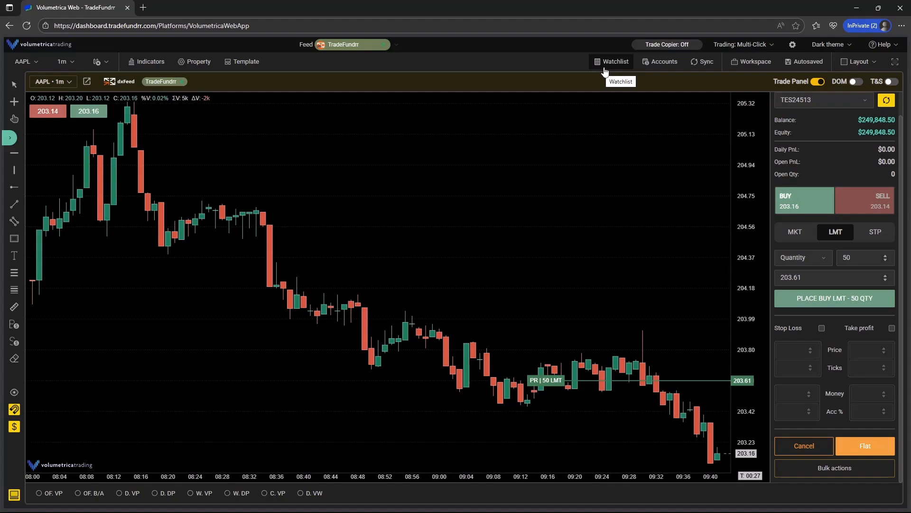
pyautogui.click(611, 61)
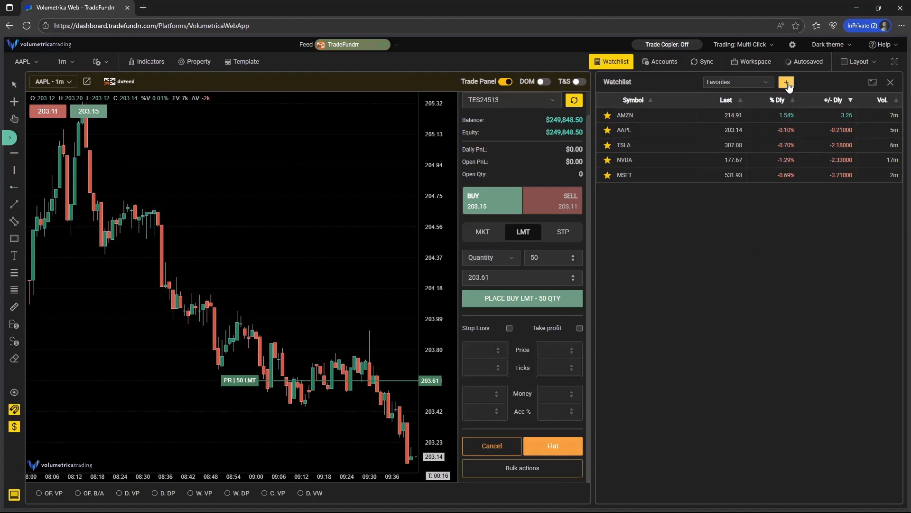
pyautogui.click(786, 81)
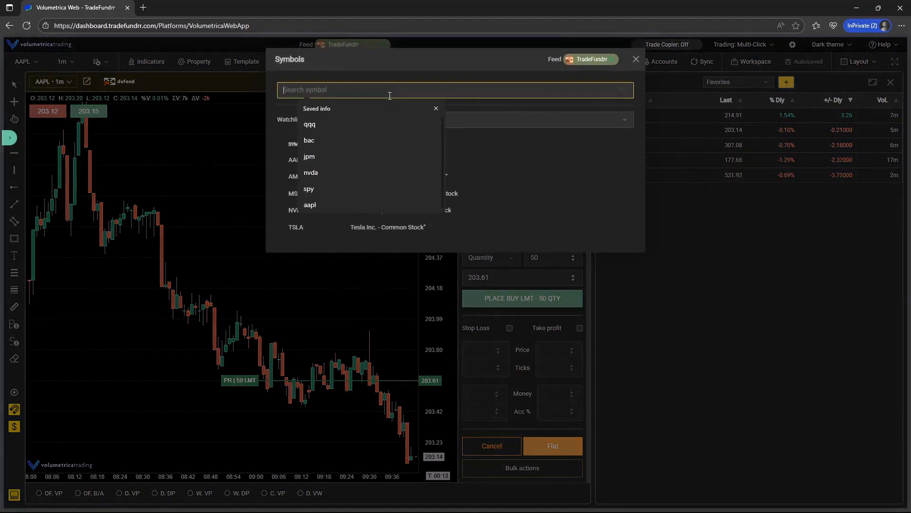
pyautogui.write('googl')
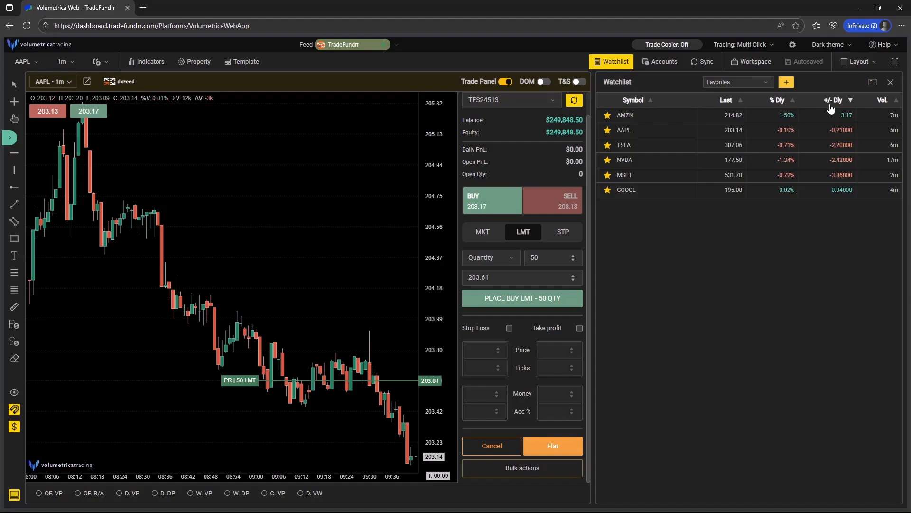
# - Sort the Favorites watchlist by the +/- Dly column, then reverse the sort order
pyautogui.click(835, 100)
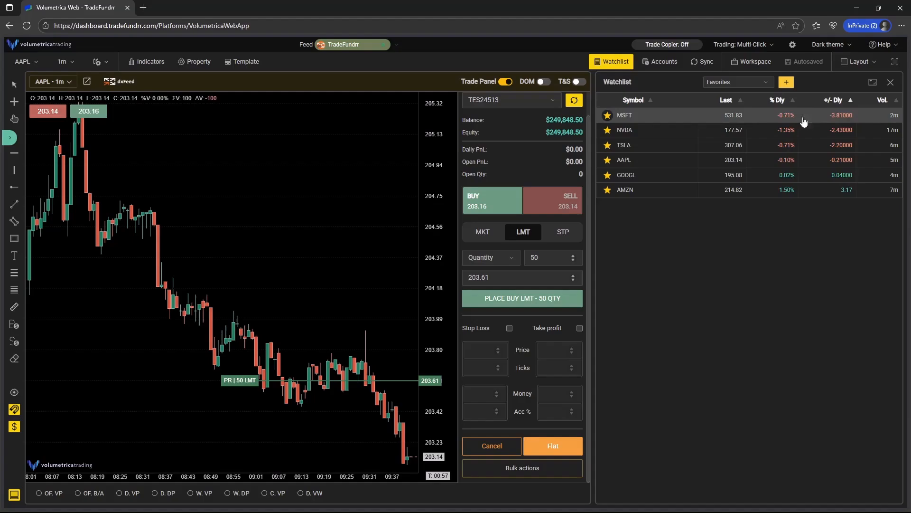
pyautogui.click(832, 100)
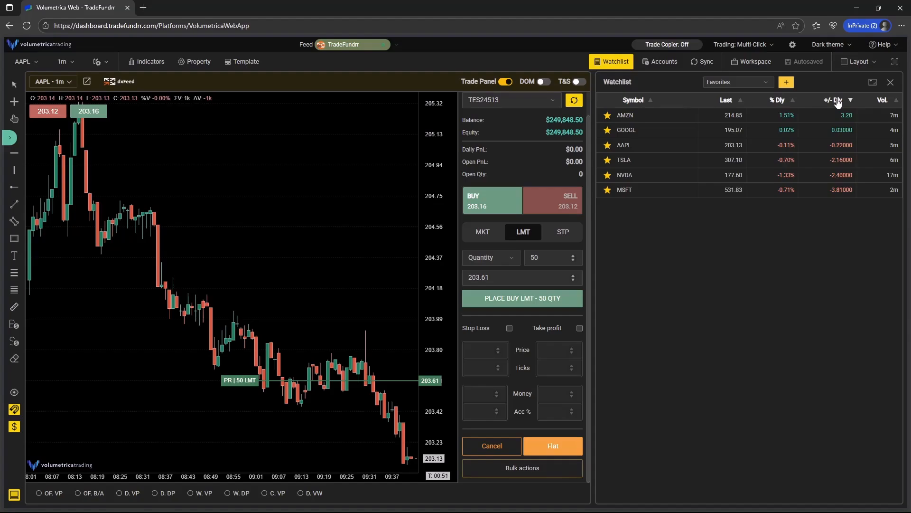
pyautogui.click(737, 82)
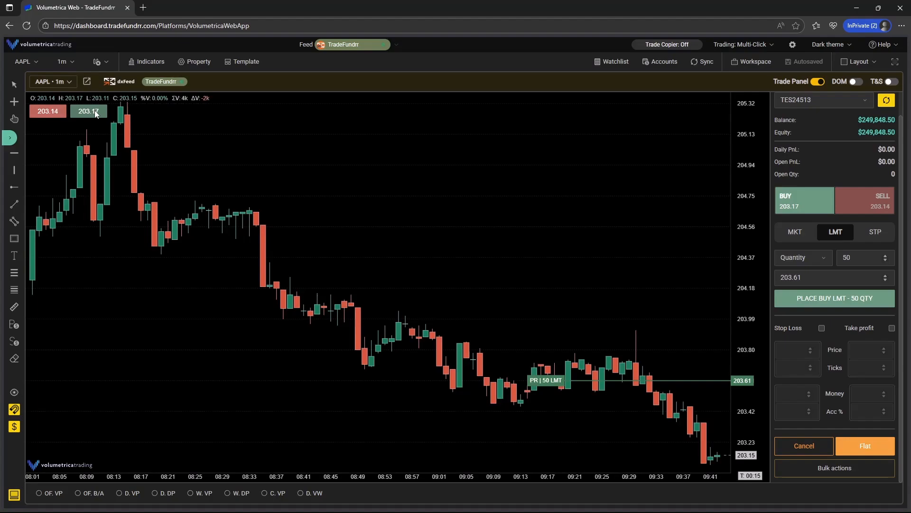
pyautogui.moveTo(47, 112)
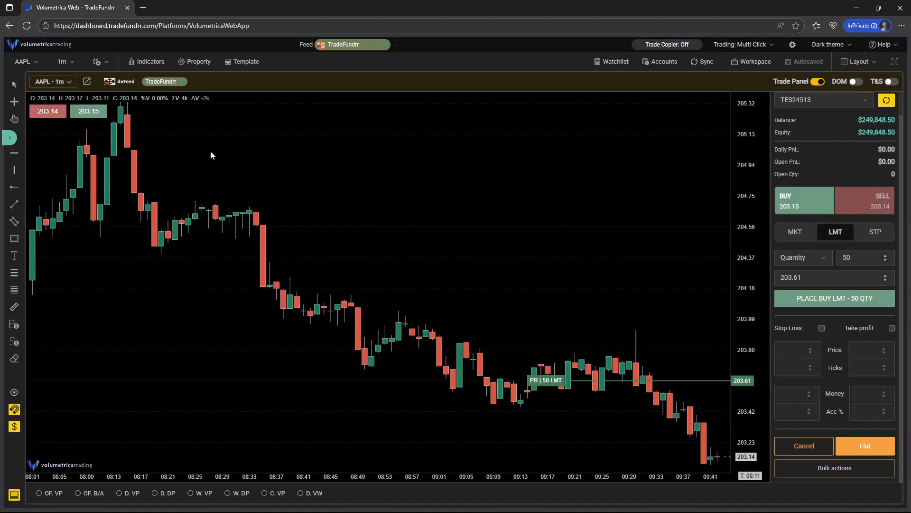
pyautogui.moveTo(810, 266)
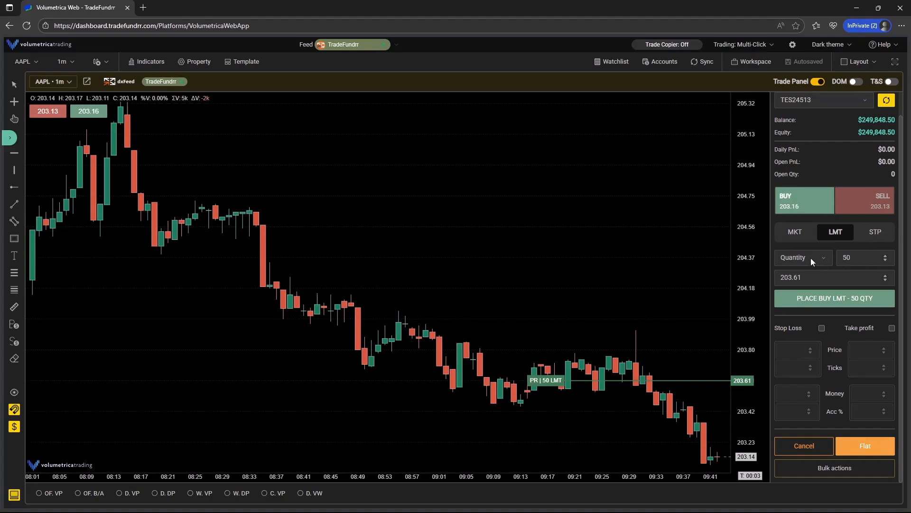
# - Close the watchlist so the AAPL chart and trade panel fill the window
pyautogui.click(860, 258)
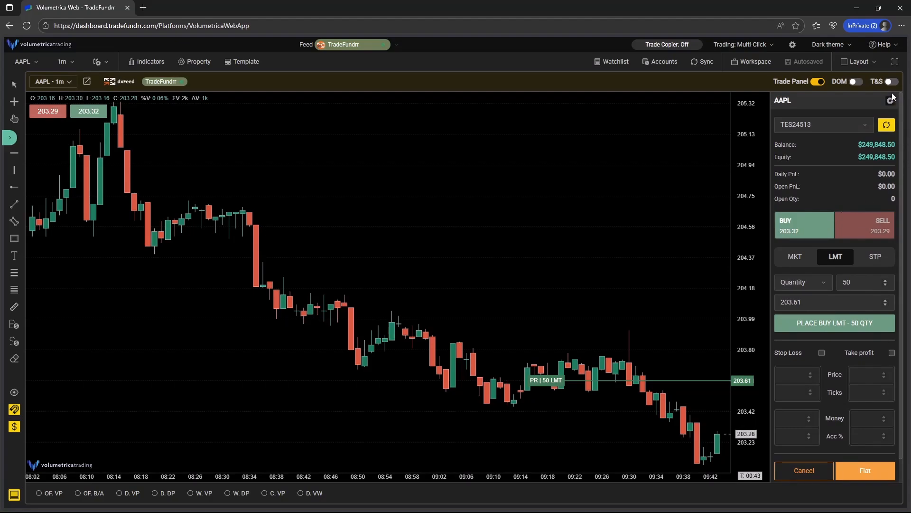
# - Toggle one-click, return to multi-click, and make the 50-share AAPL buy a limit order at 203.33
pyautogui.click(742, 44)
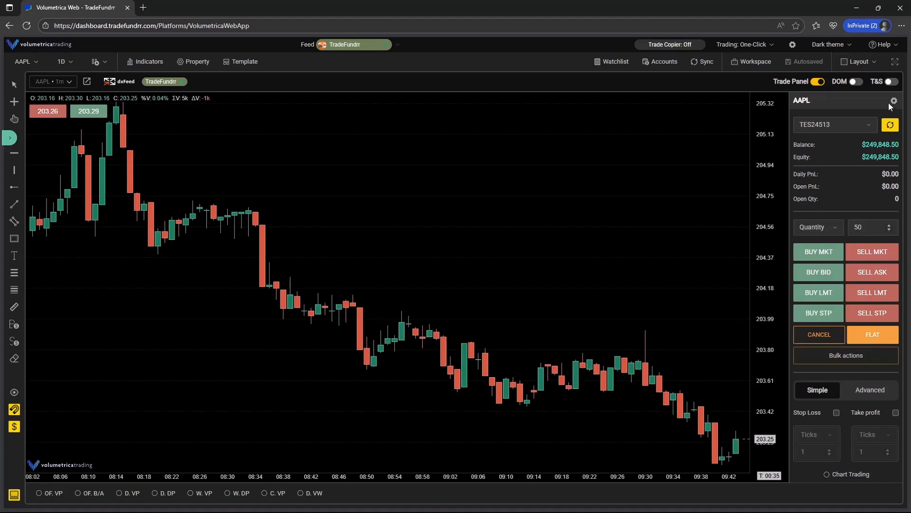
pyautogui.click(893, 101)
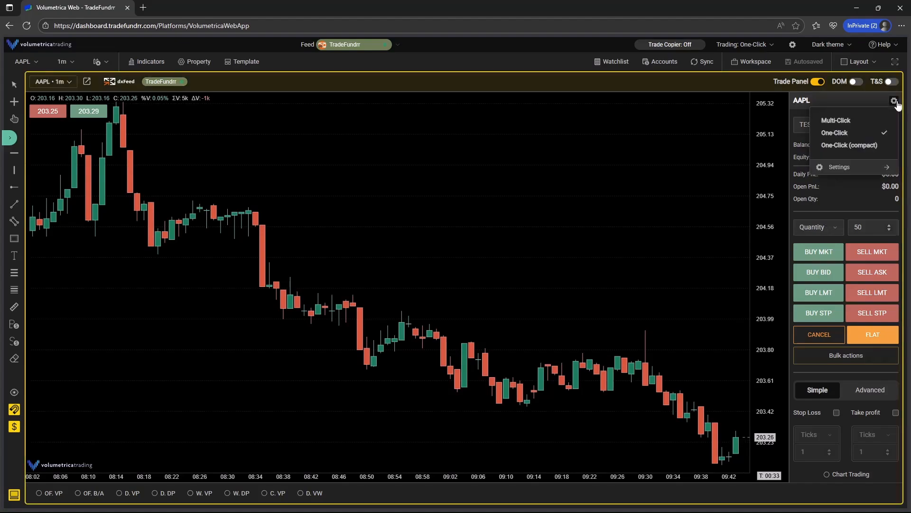
pyautogui.click(836, 120)
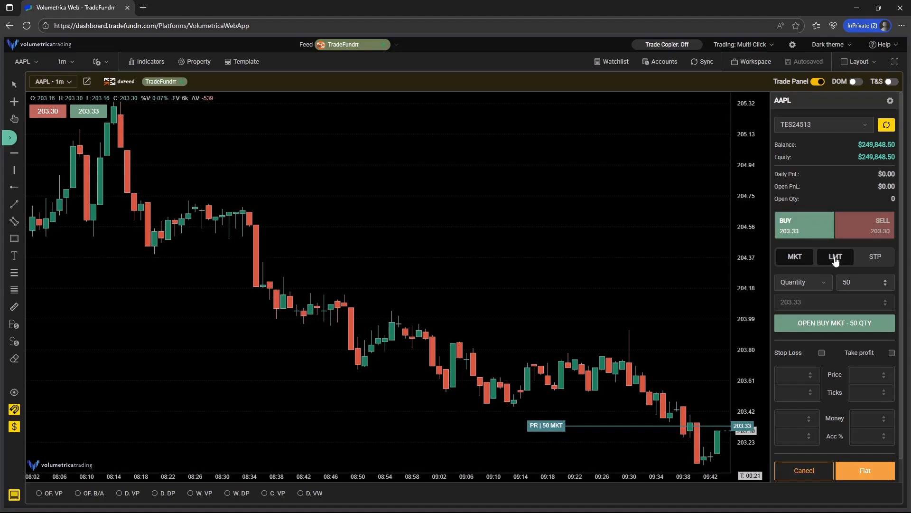
pyautogui.click(835, 257)
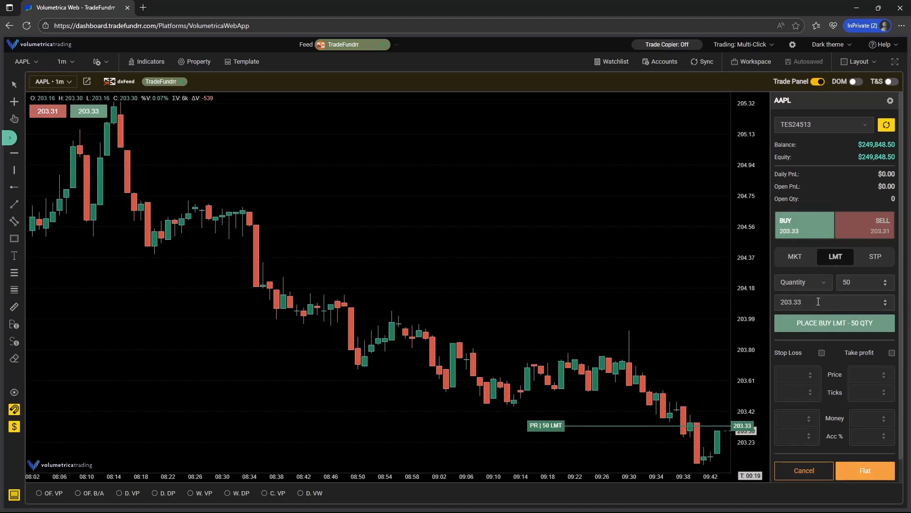